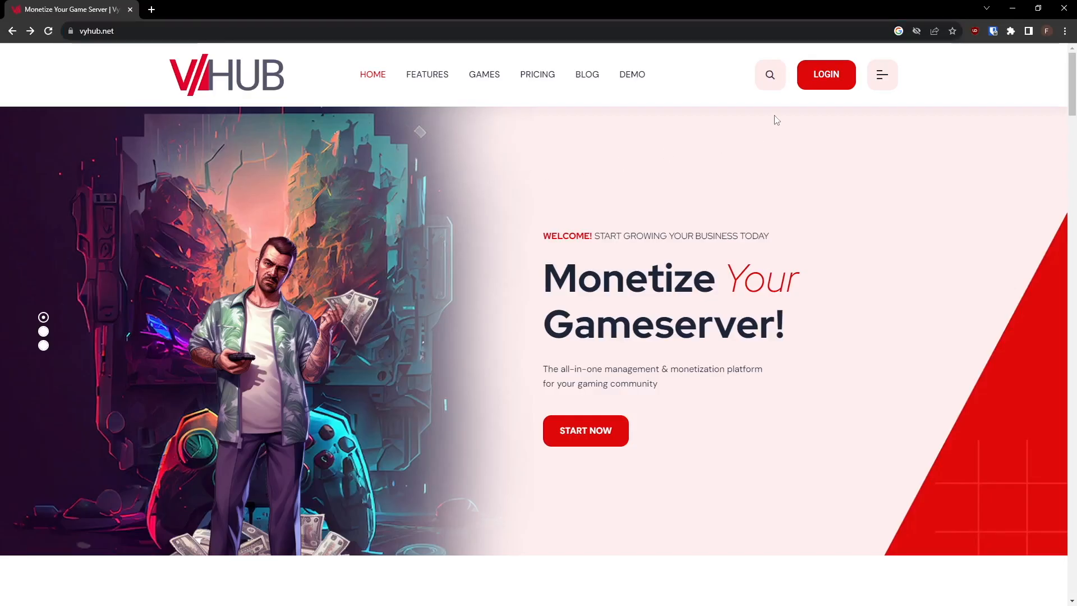
mouse_move(826, 74)
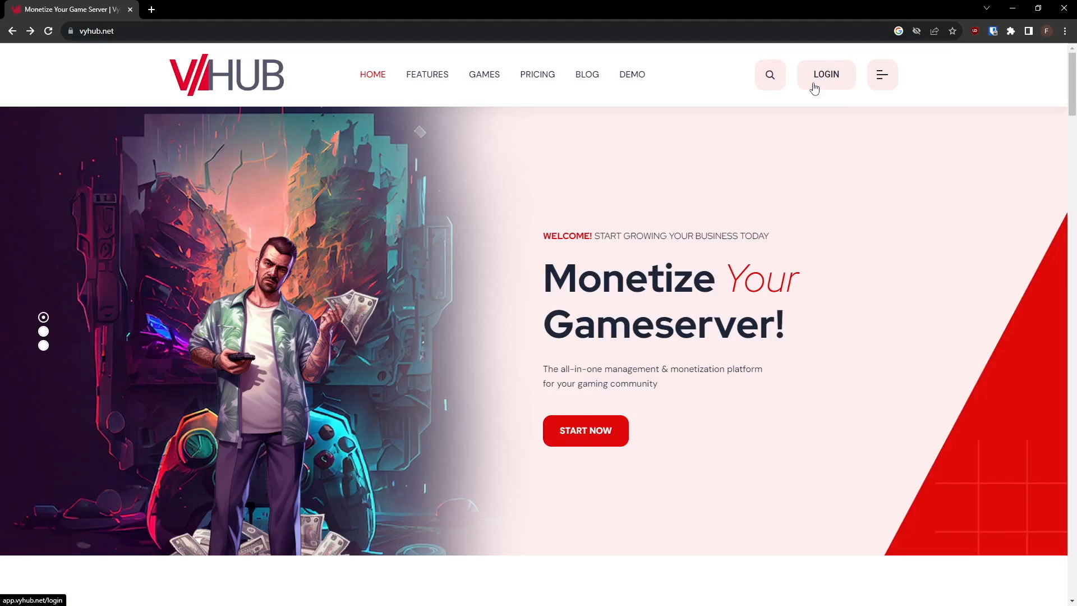
left_click(826, 74)
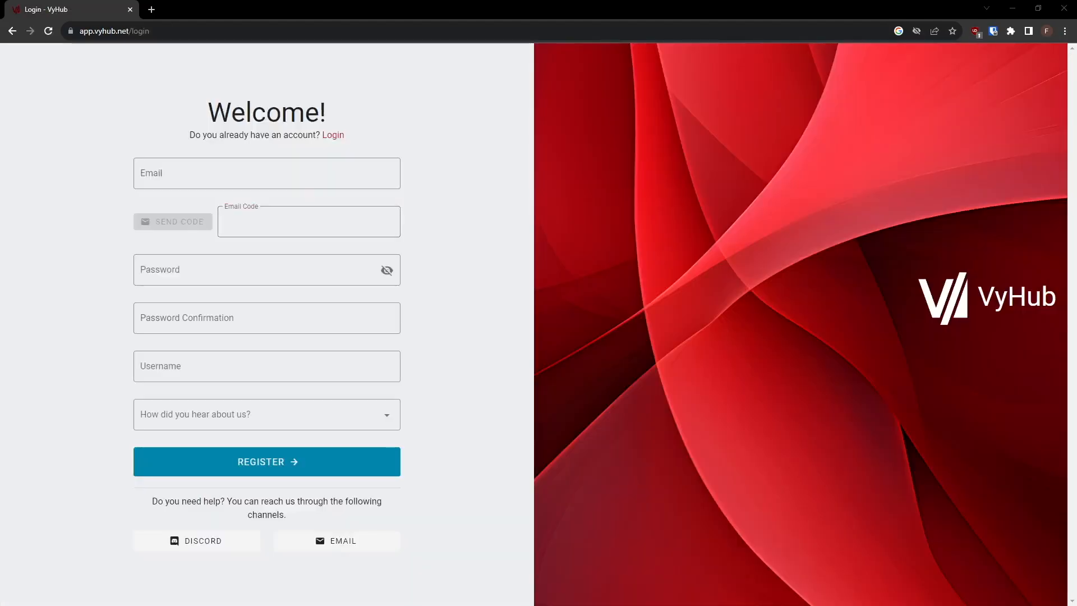
left_click(267, 172)
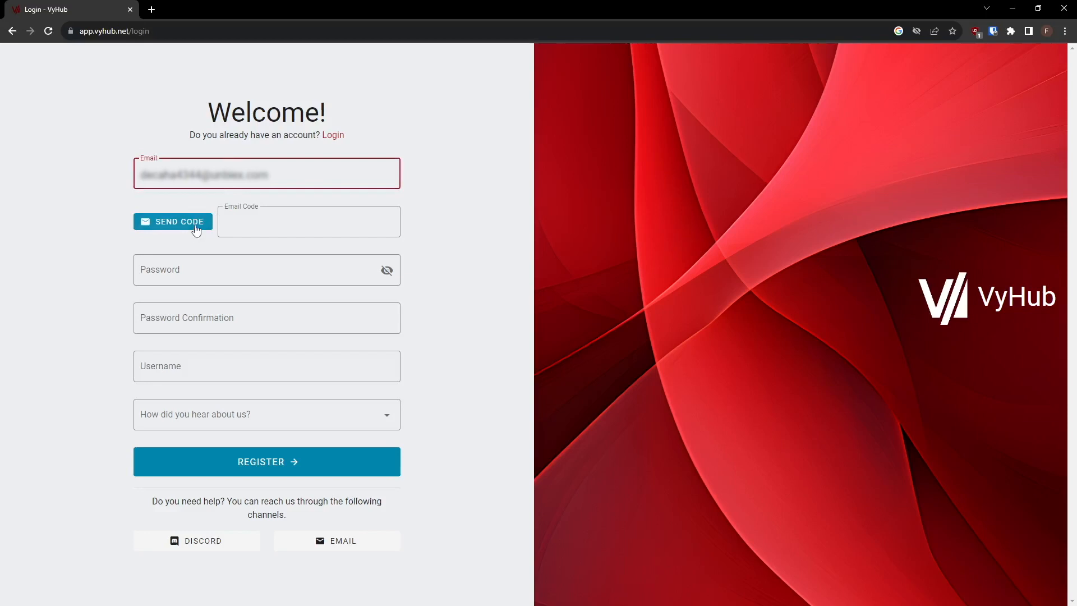
left_click(172, 221)
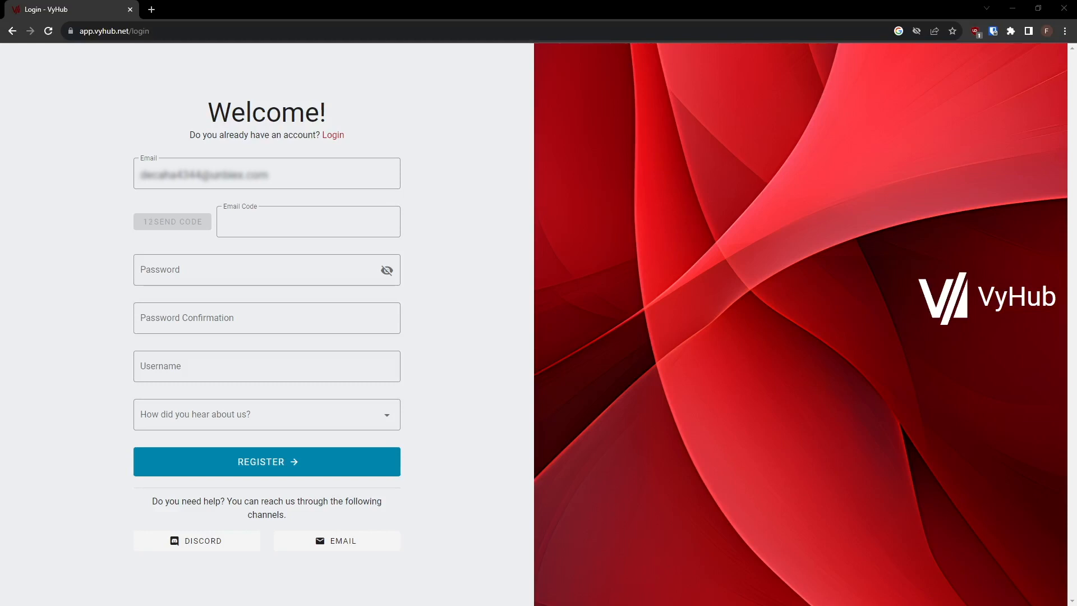
type("L3G1J")
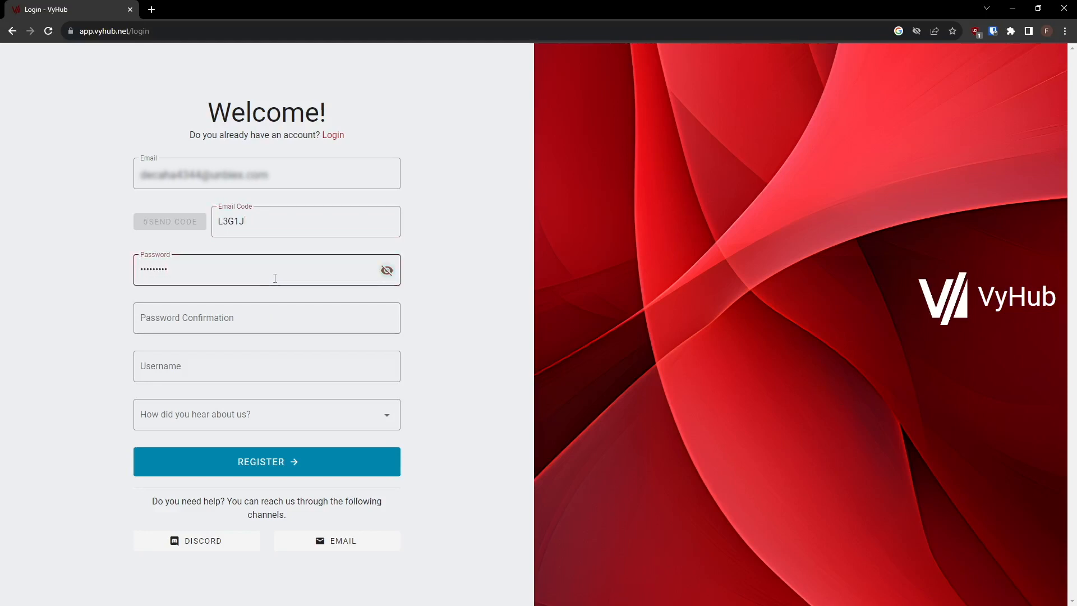
type("••••••••")
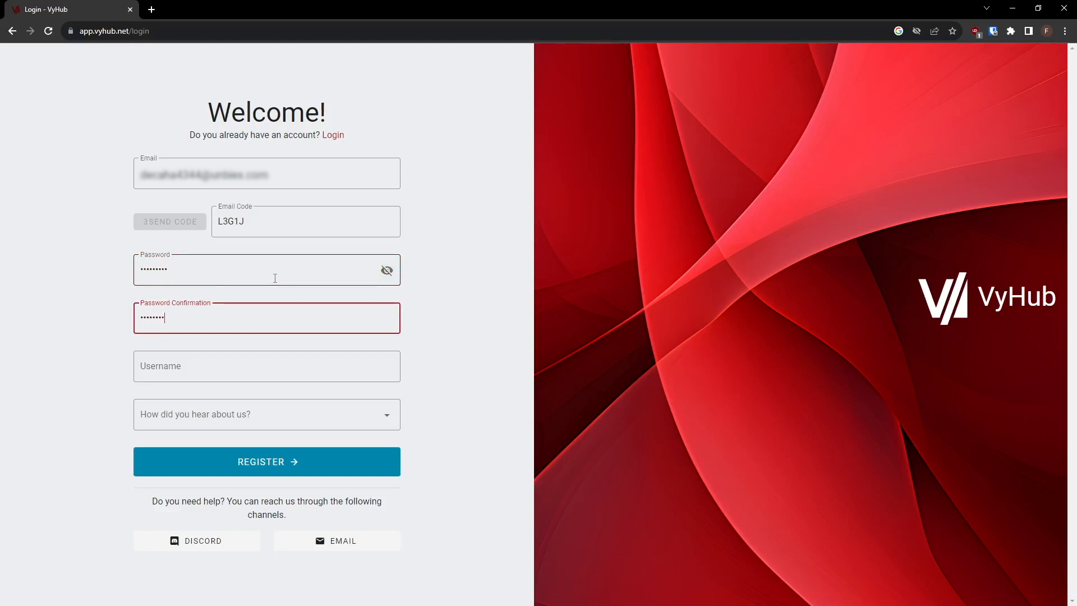
left_click(266, 365)
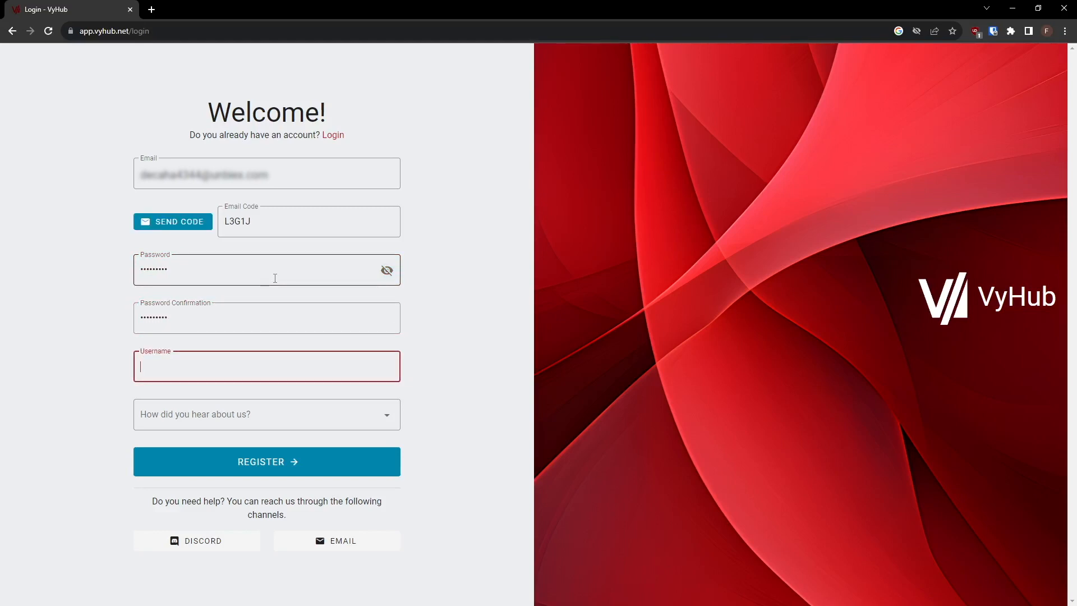
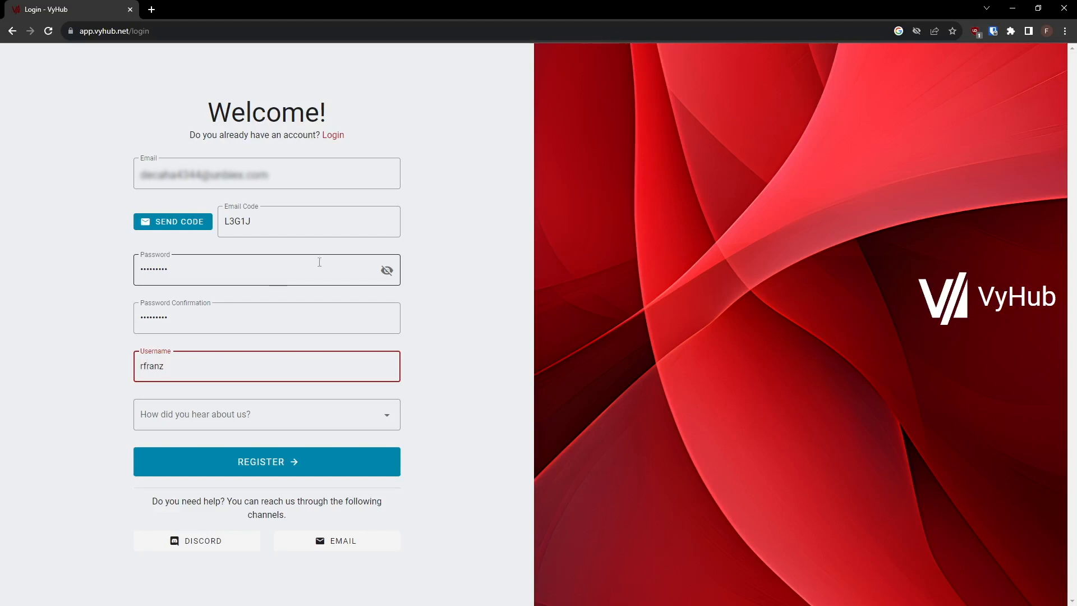
left_click(267, 414)
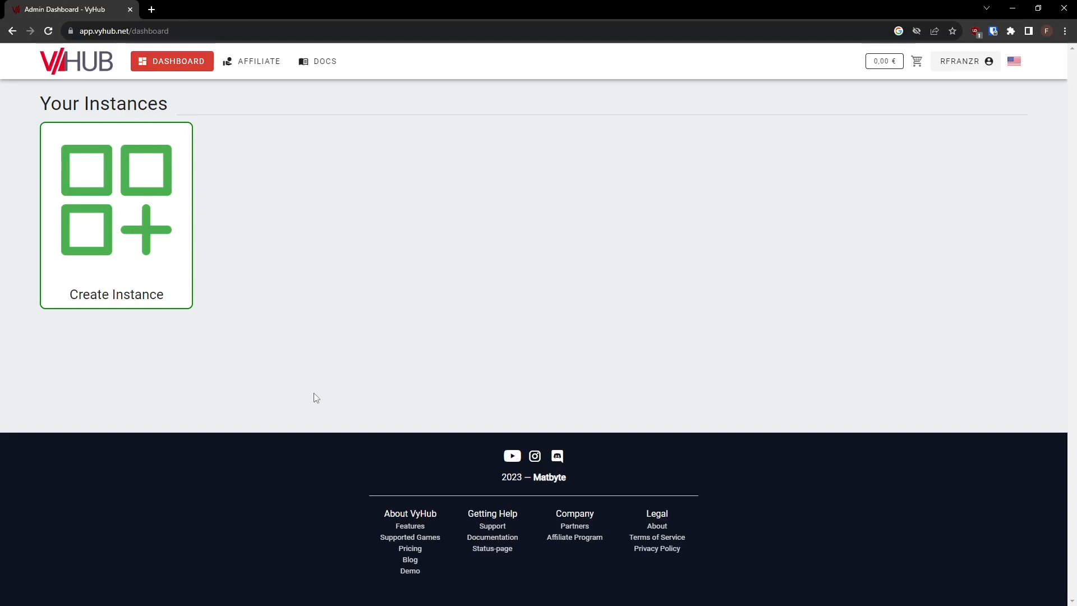
mouse_move(504, 306)
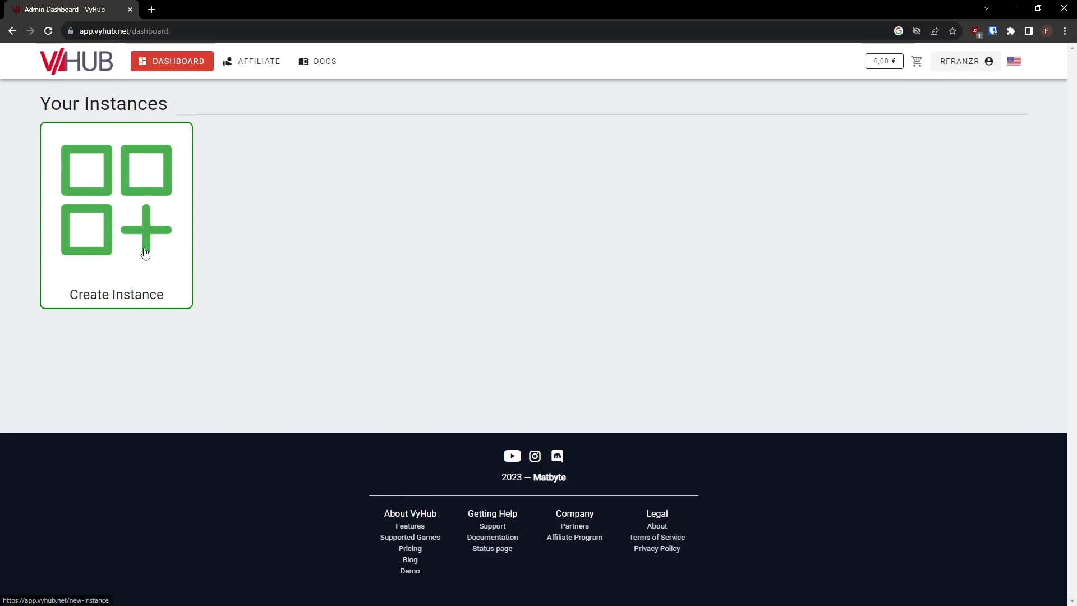
mouse_move(129, 267)
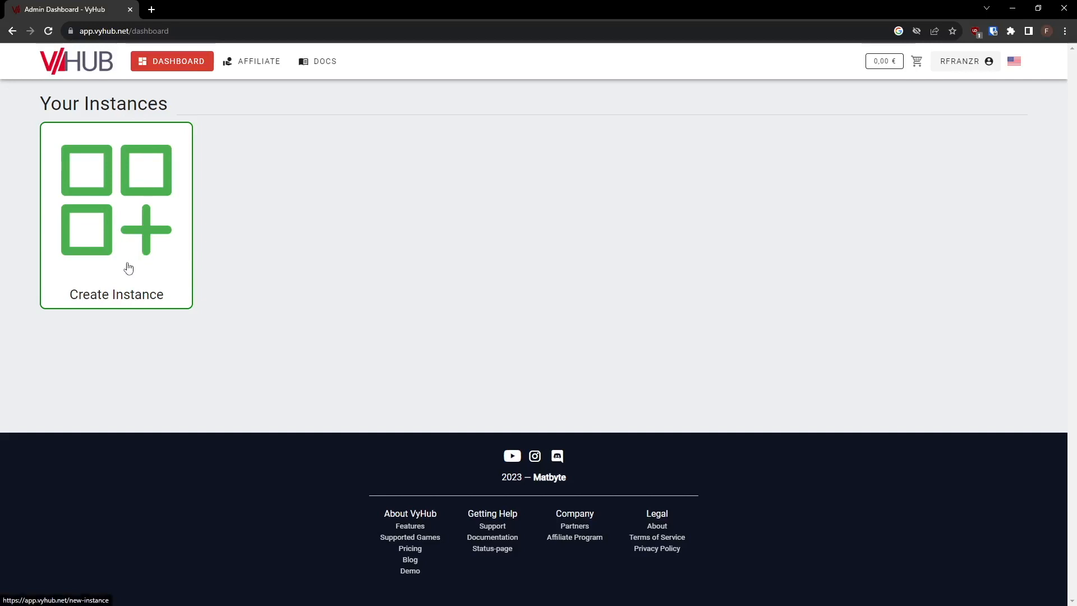
Launch the Create New Instance wizard from the dashboard's Create Instance tile
left_click(116, 215)
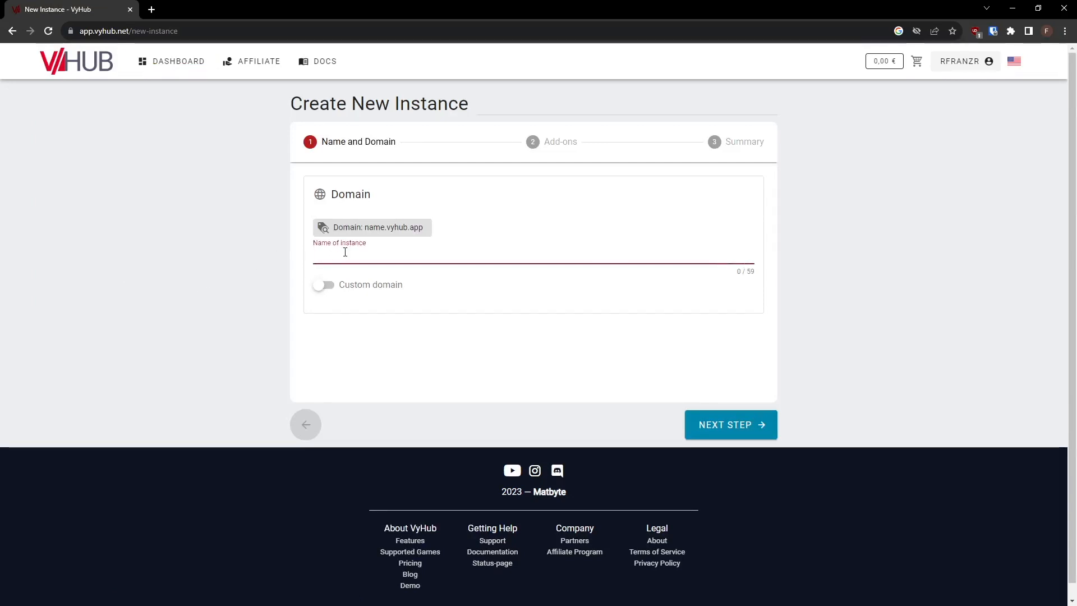
Name the instance 'yourcommunity', keep the default vyhub.app domain, and advance to Add-ons
type("yourcommunity")
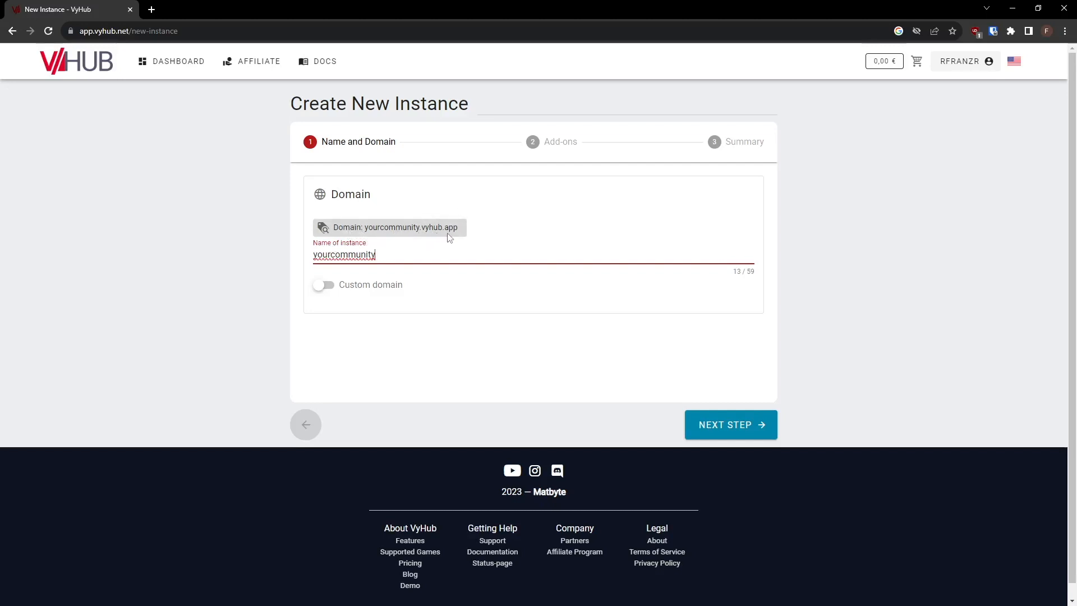
mouse_move(484, 236)
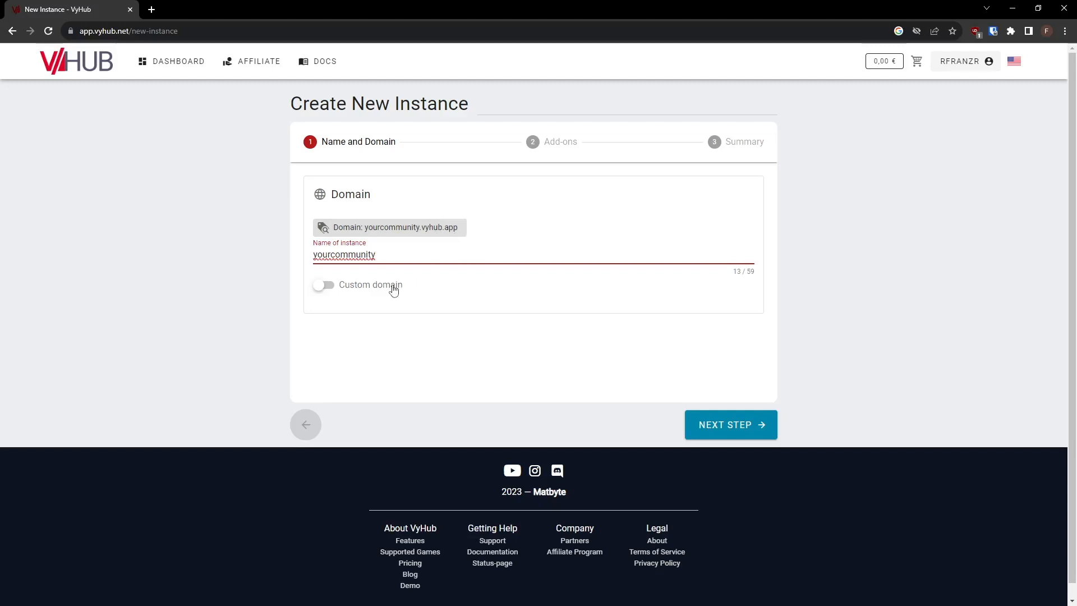
left_click(323, 284)
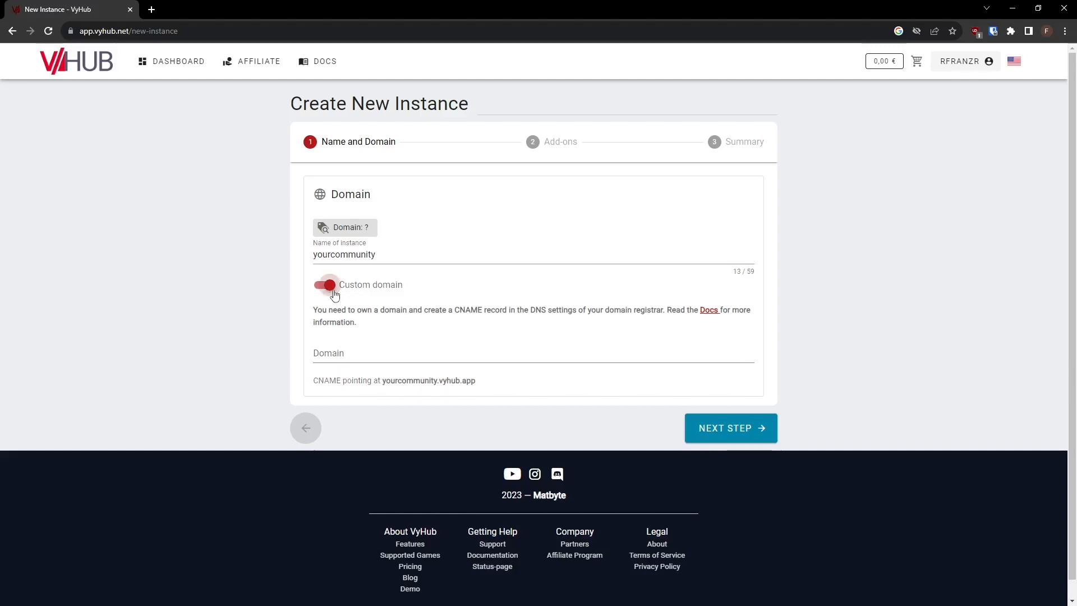
left_click(324, 285)
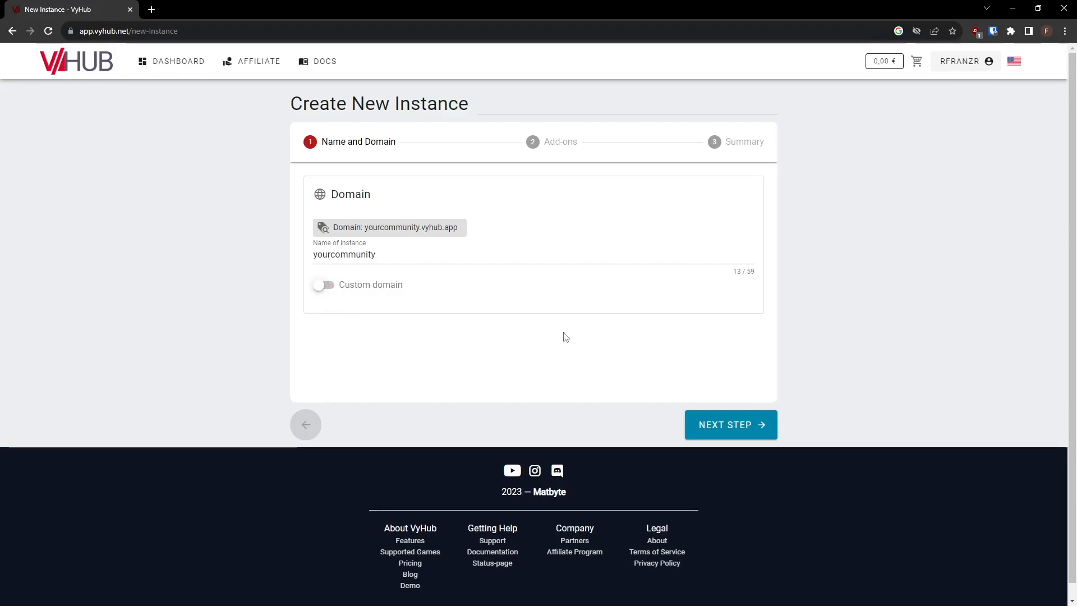
left_click(729, 424)
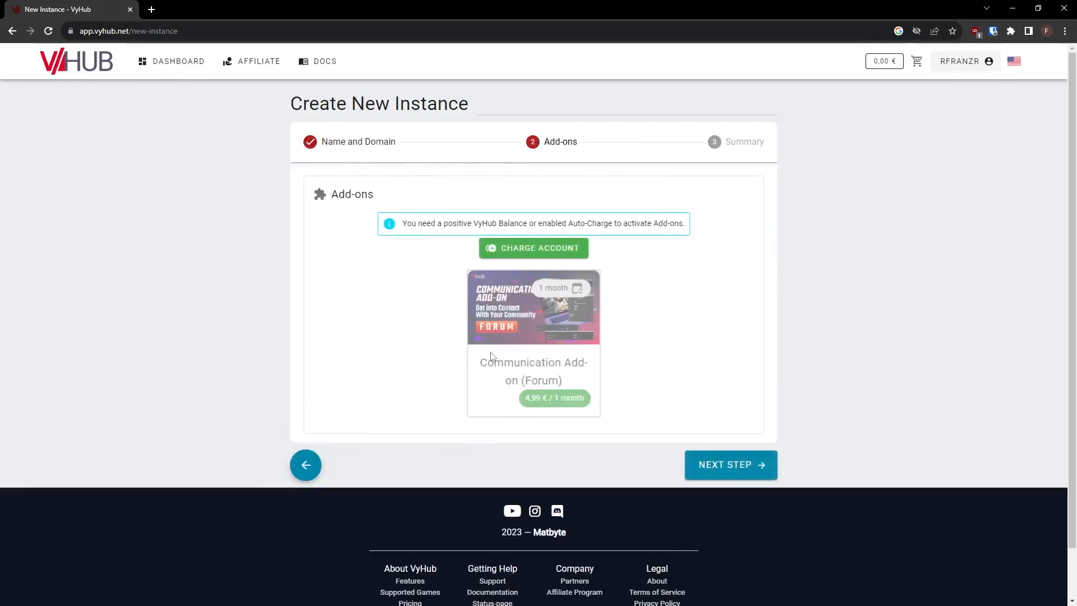
mouse_move(416, 308)
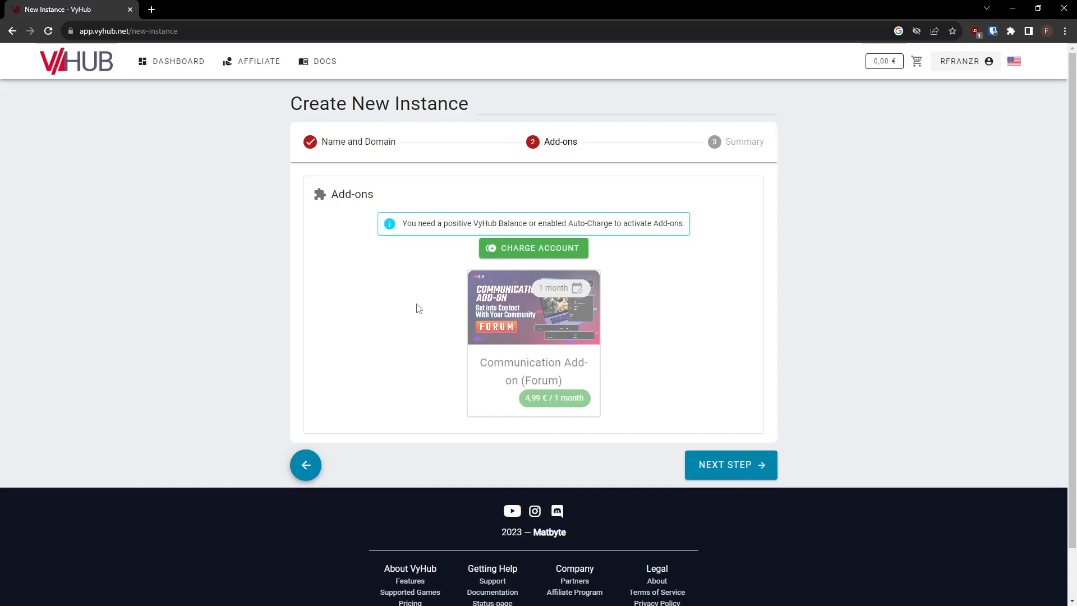
mouse_move(441, 334)
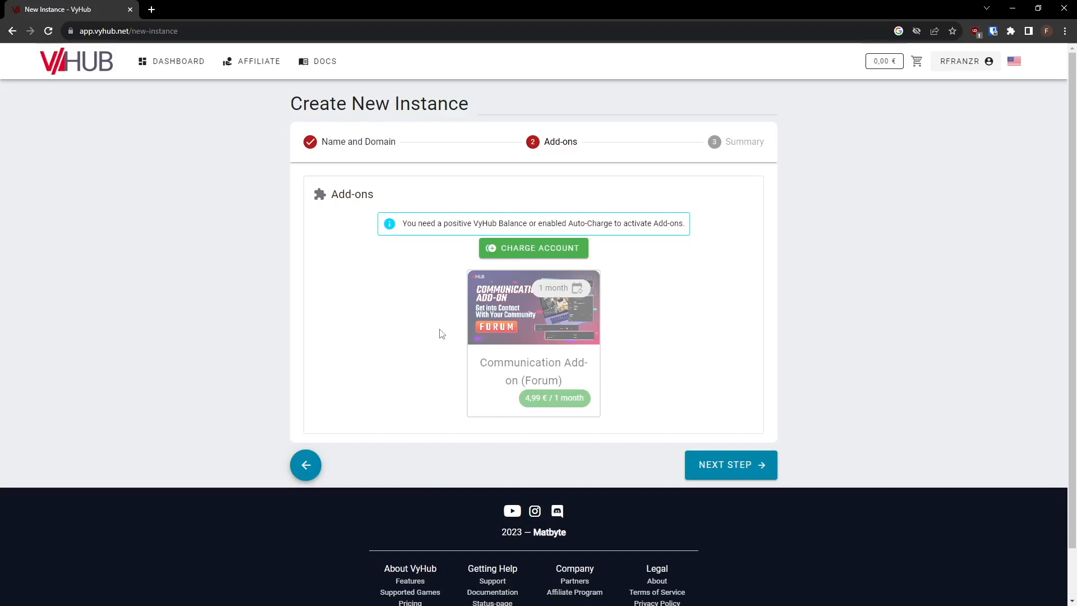
mouse_move(395, 346)
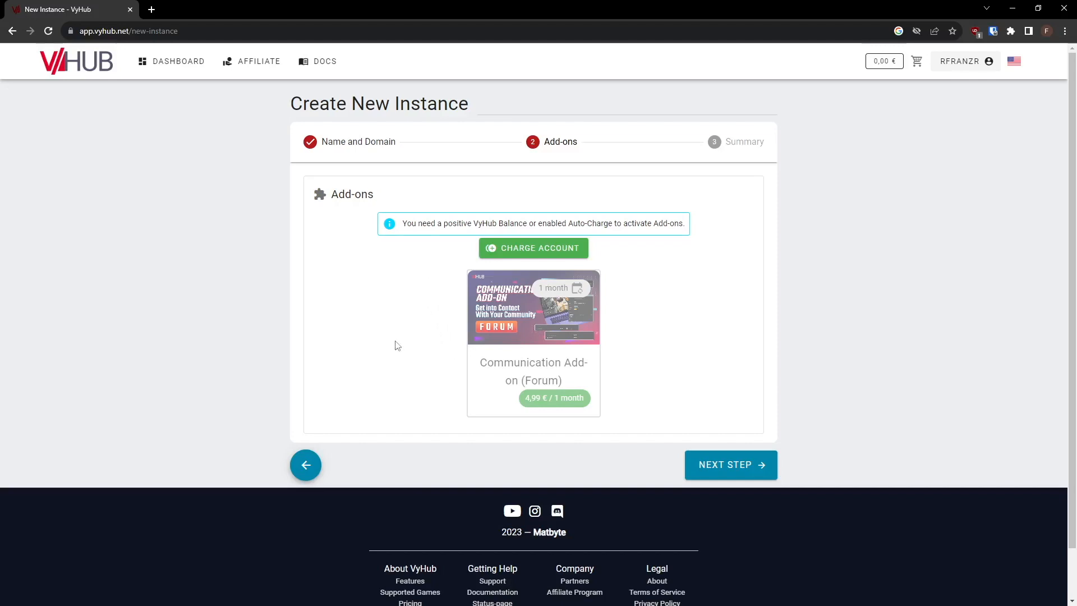
mouse_move(679, 434)
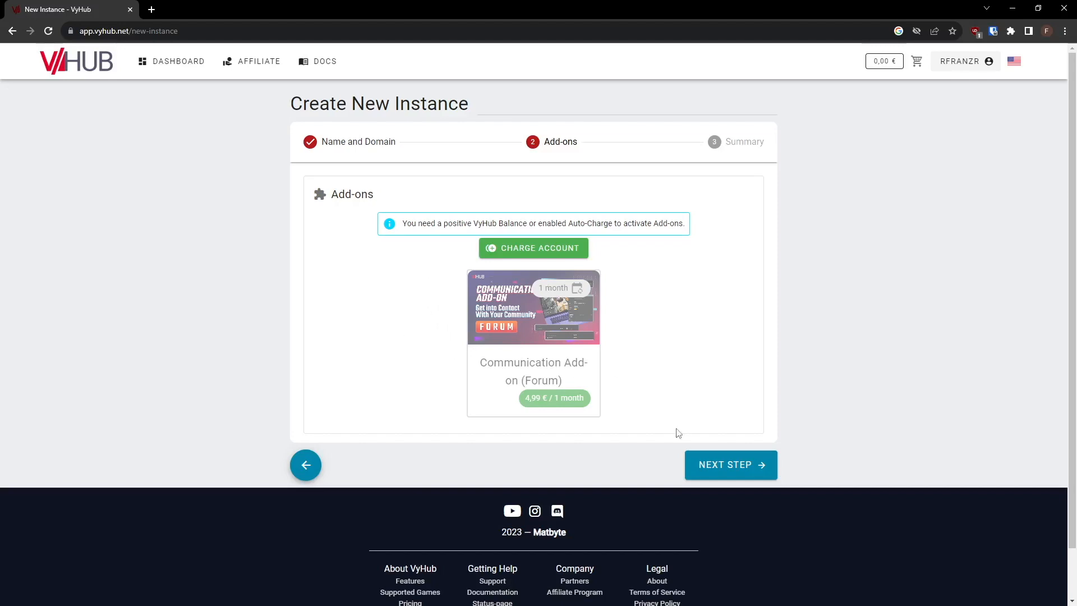
Continue to the Summary with the Communication Add-on left unselected
left_click(729, 465)
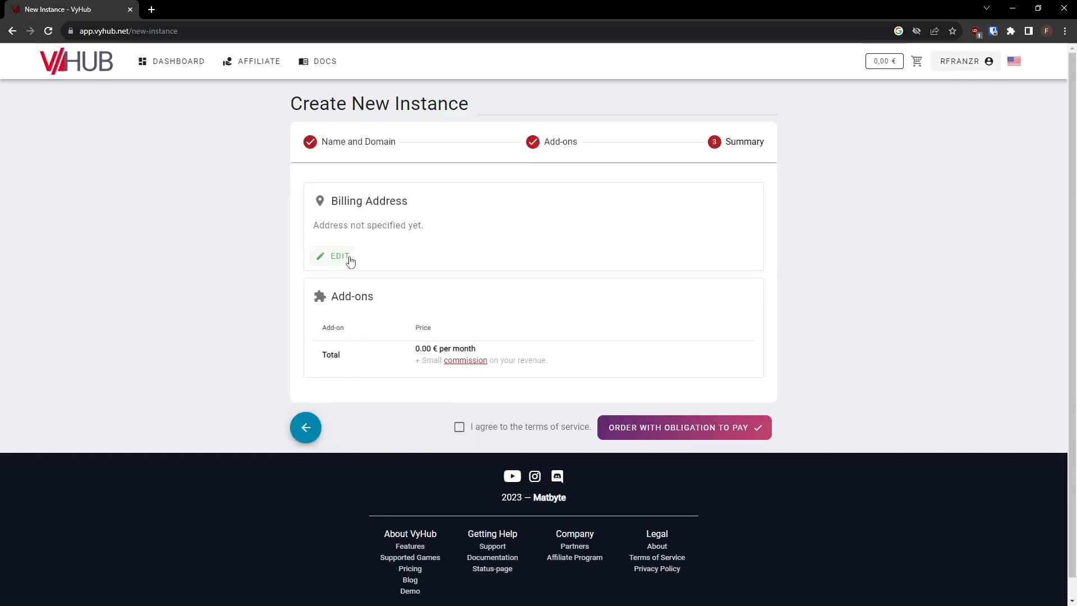
Save billing address Matbyte UG, Saxony, accept the terms, and order the instance
left_click(339, 256)
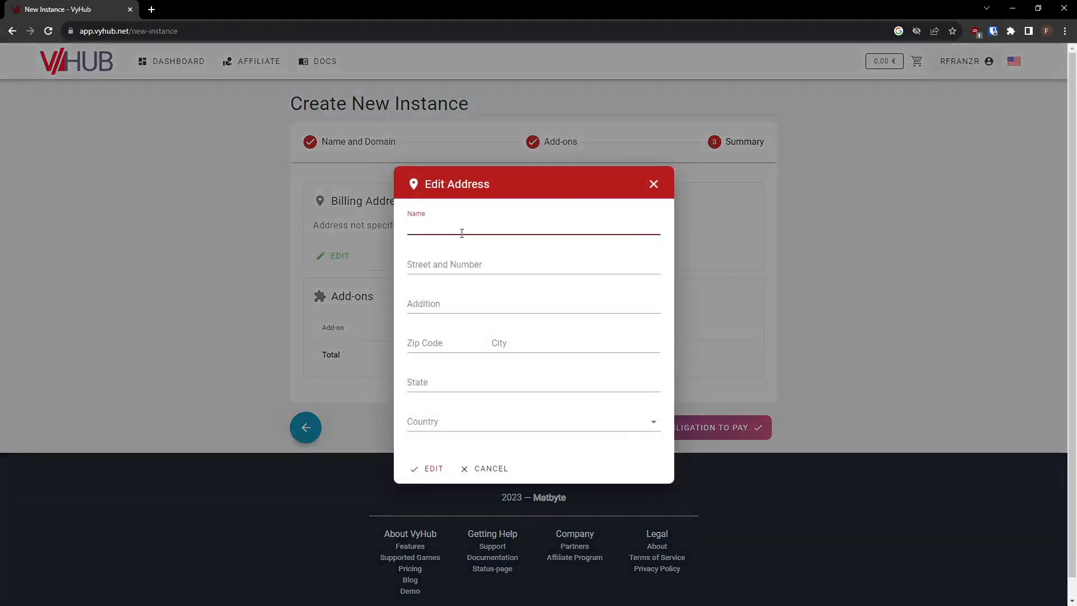
type("Matbyte UG")
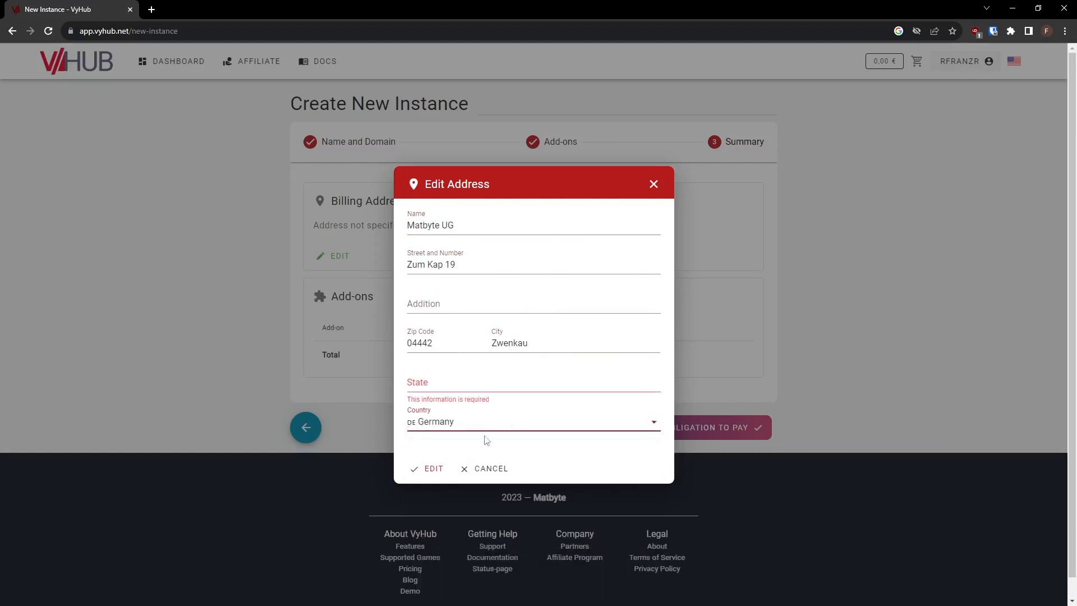
type("Saxony")
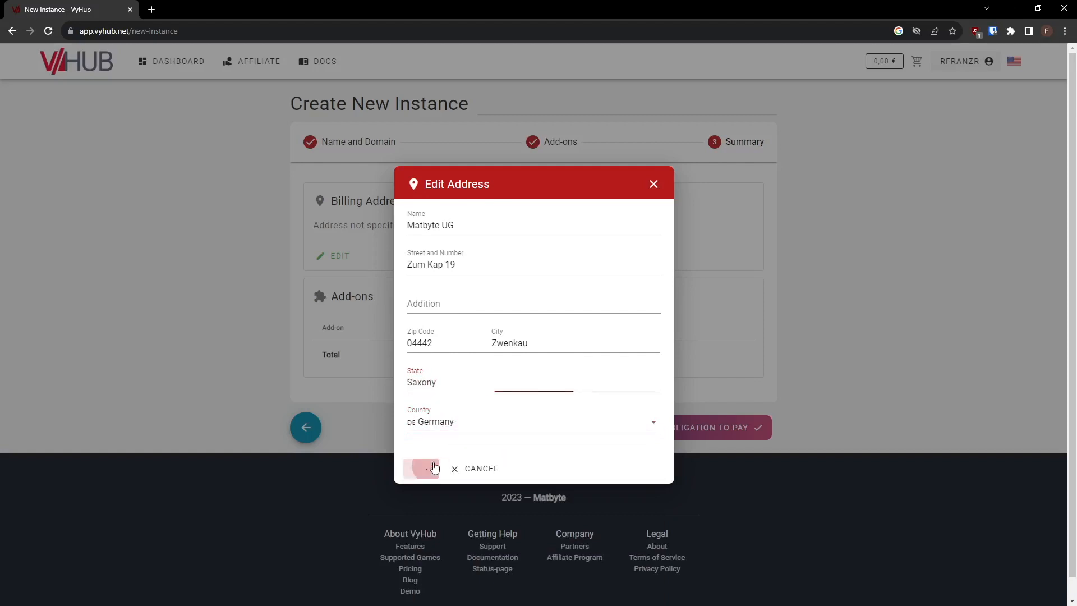
left_click(423, 468)
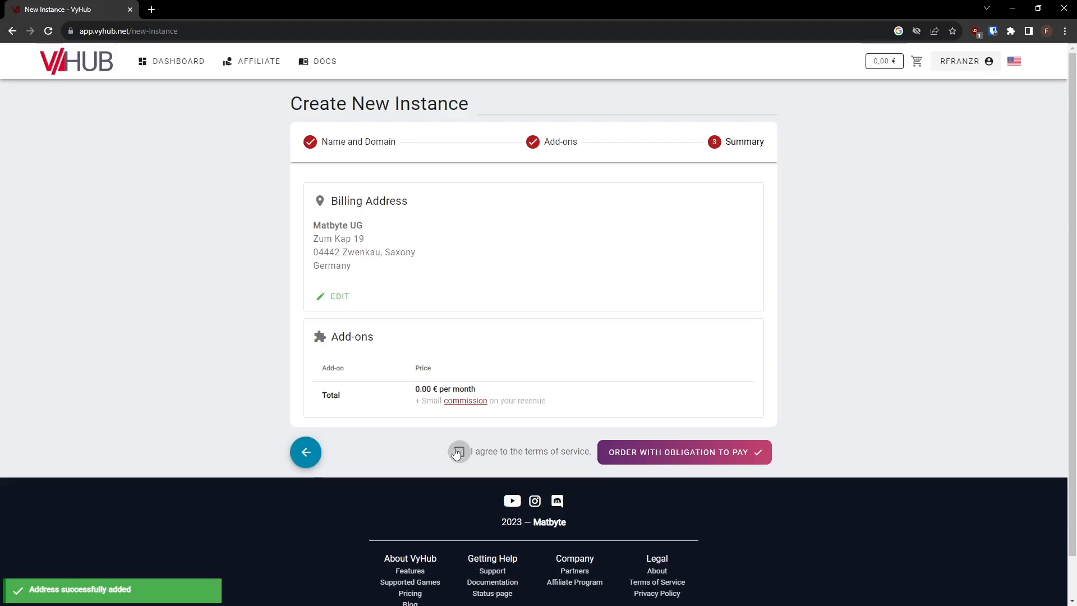
left_click(459, 451)
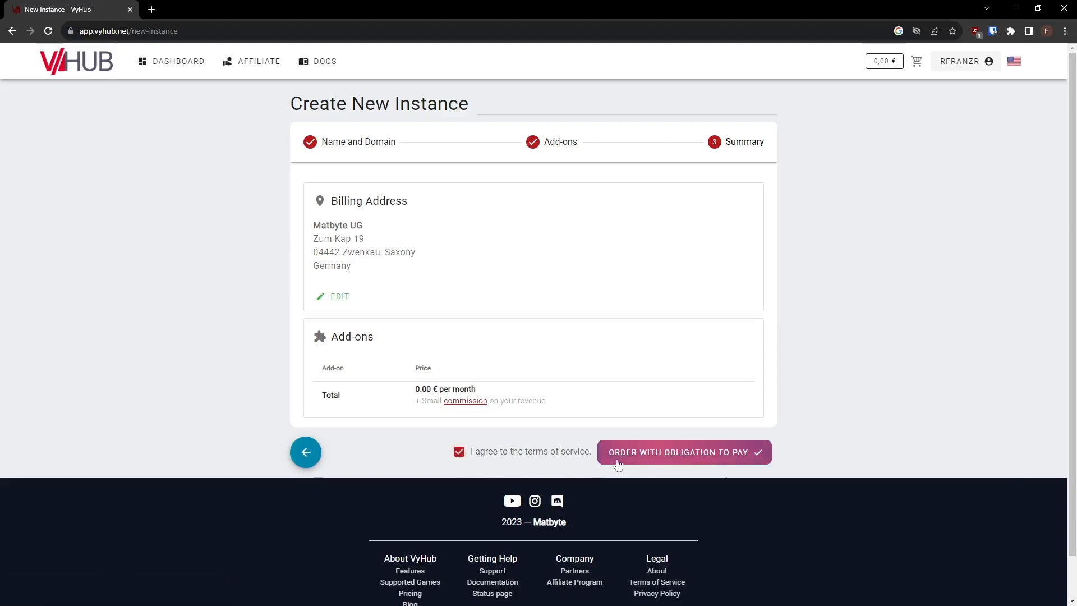
left_click(682, 451)
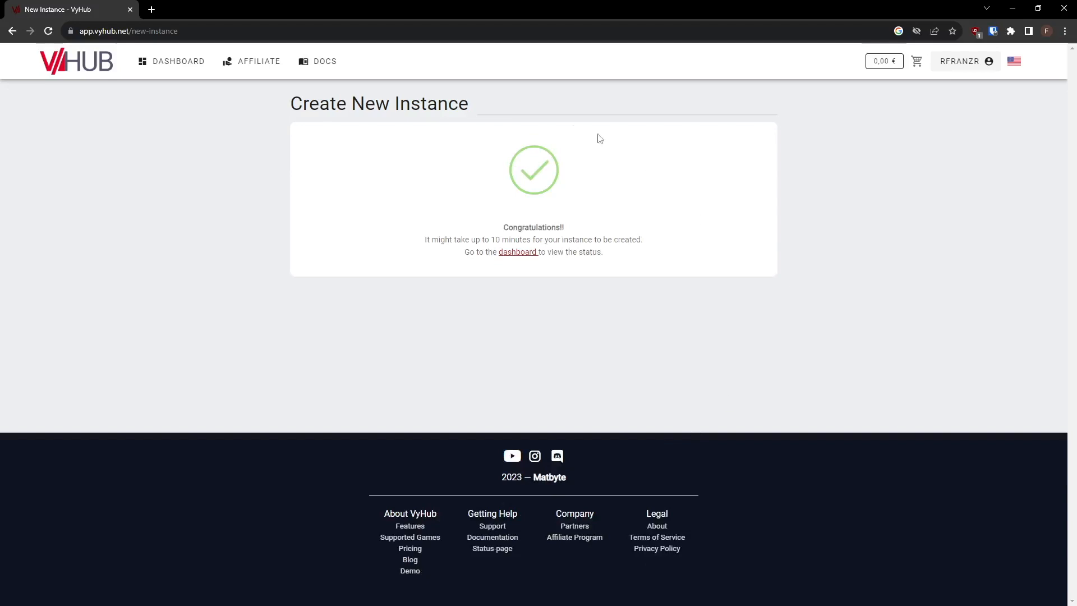
mouse_move(556, 329)
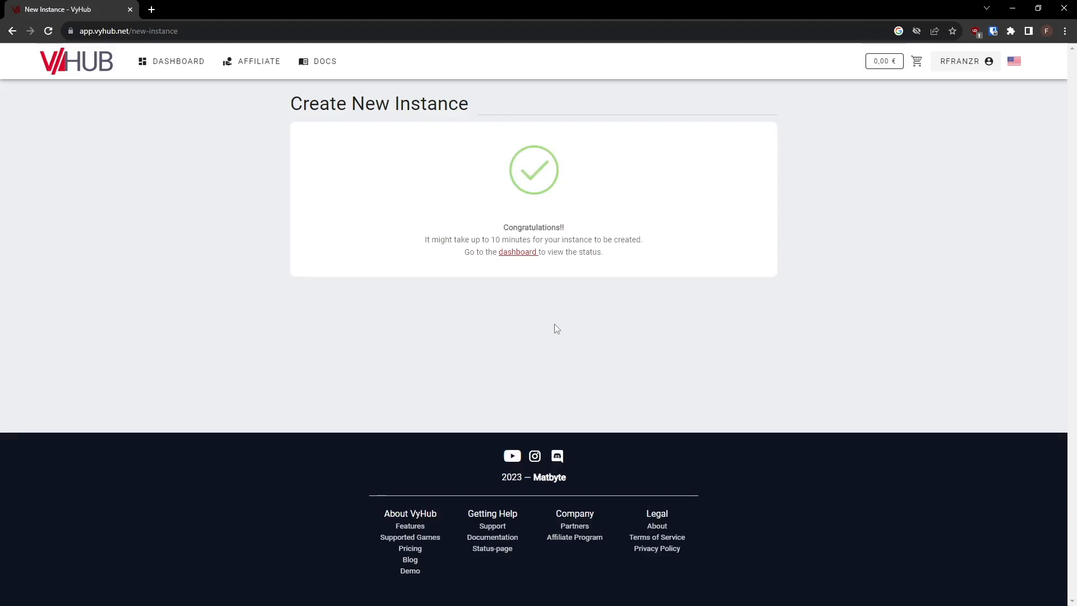
Follow the confirmation page's dashboard link to check the yourcommunity instance status
left_click(517, 251)
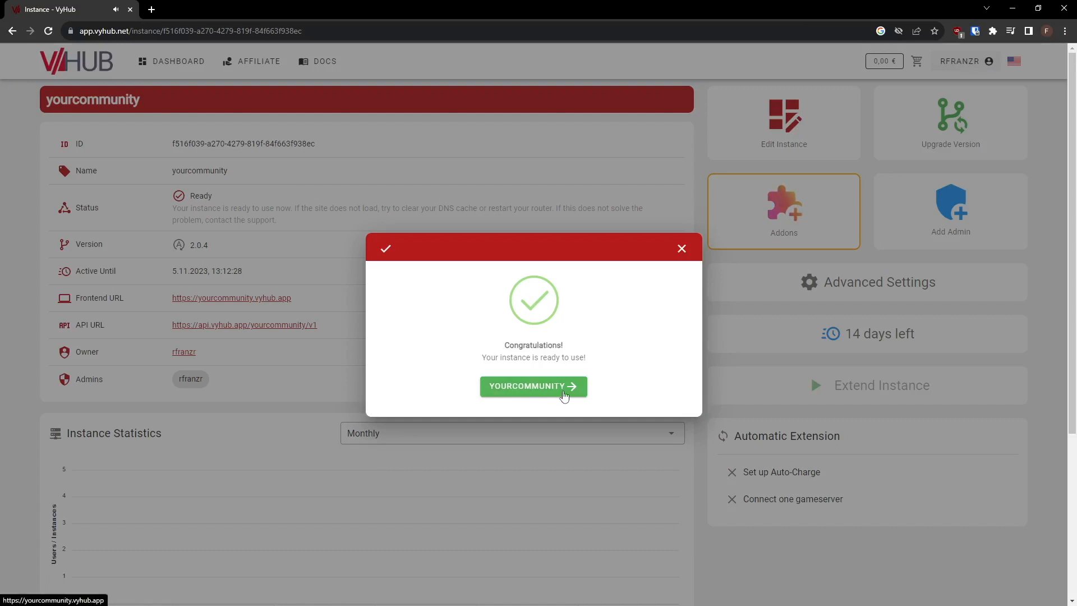
Open yourcommunity.vyhub.app using the YOURCOMMUNITY button in the ready dialog
left_click(533, 385)
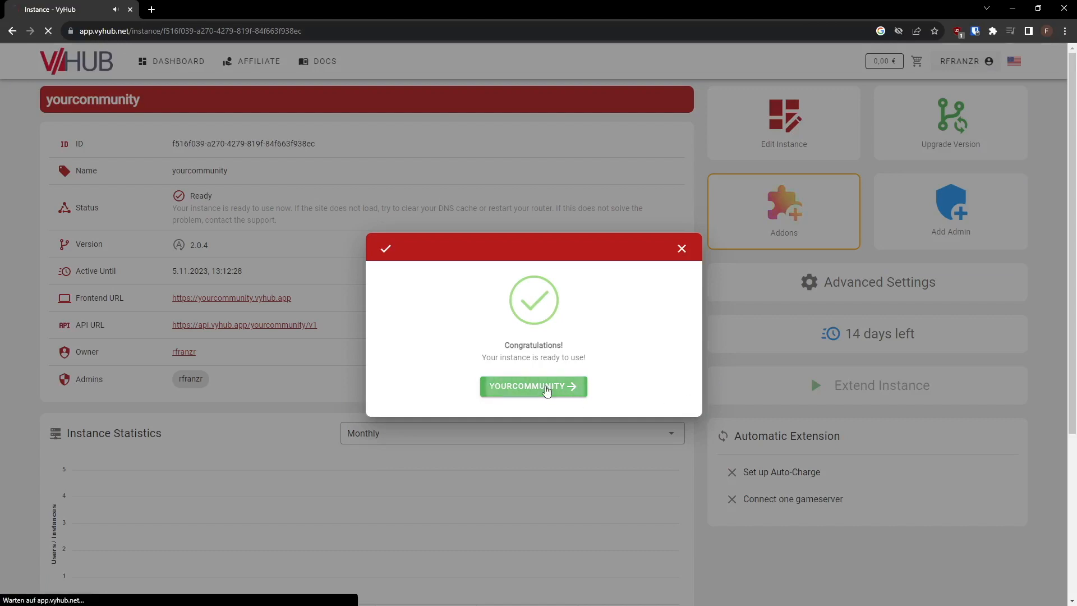
left_click(533, 386)
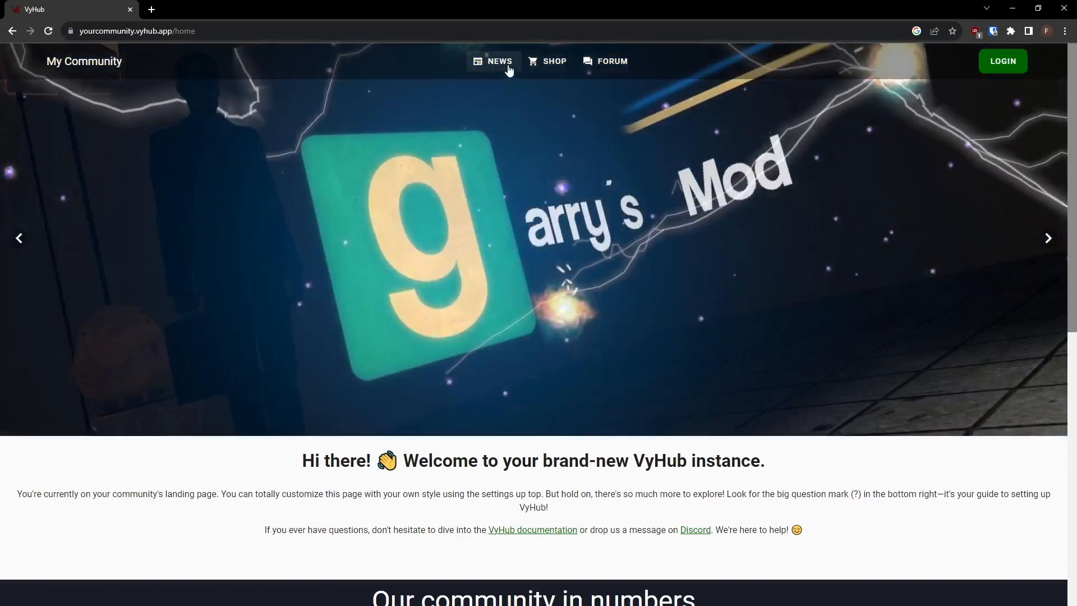
Log in to yourcommunity and confirm authorization on VyHub Central
left_click(499, 62)
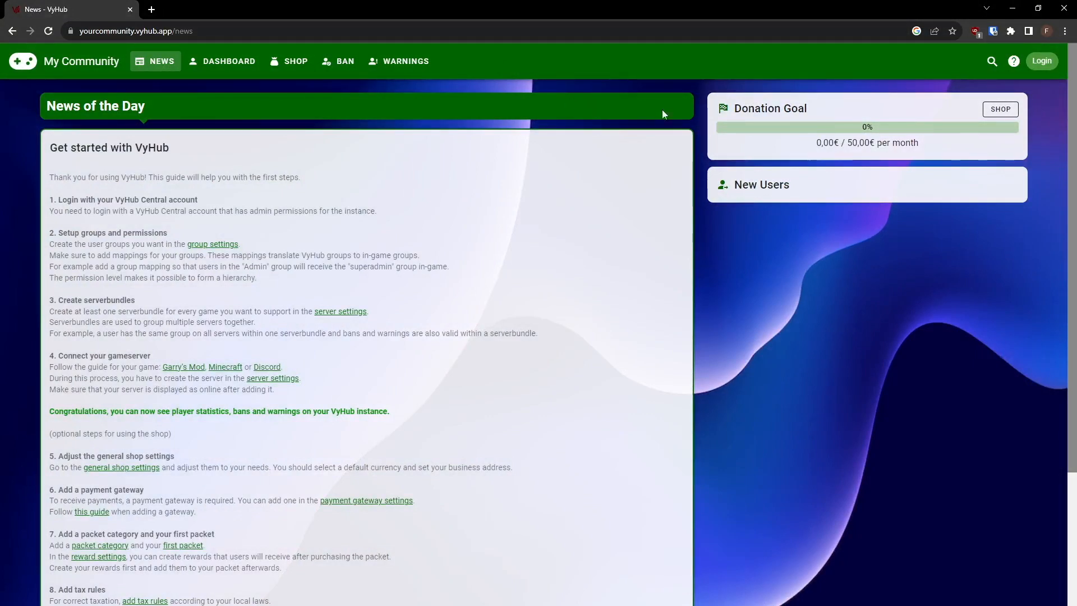
left_click(1041, 61)
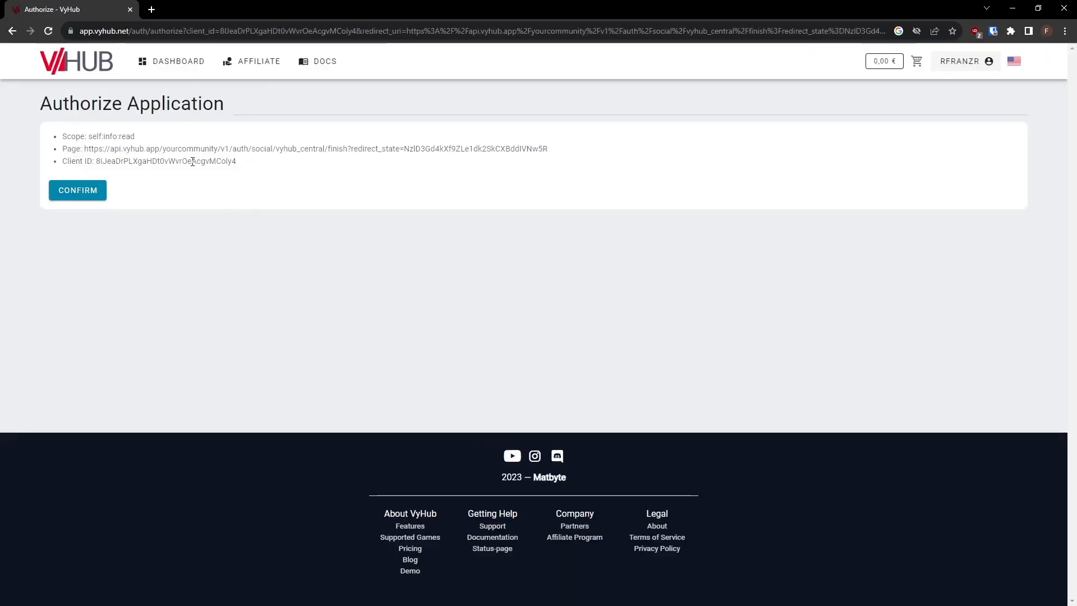
left_click(77, 191)
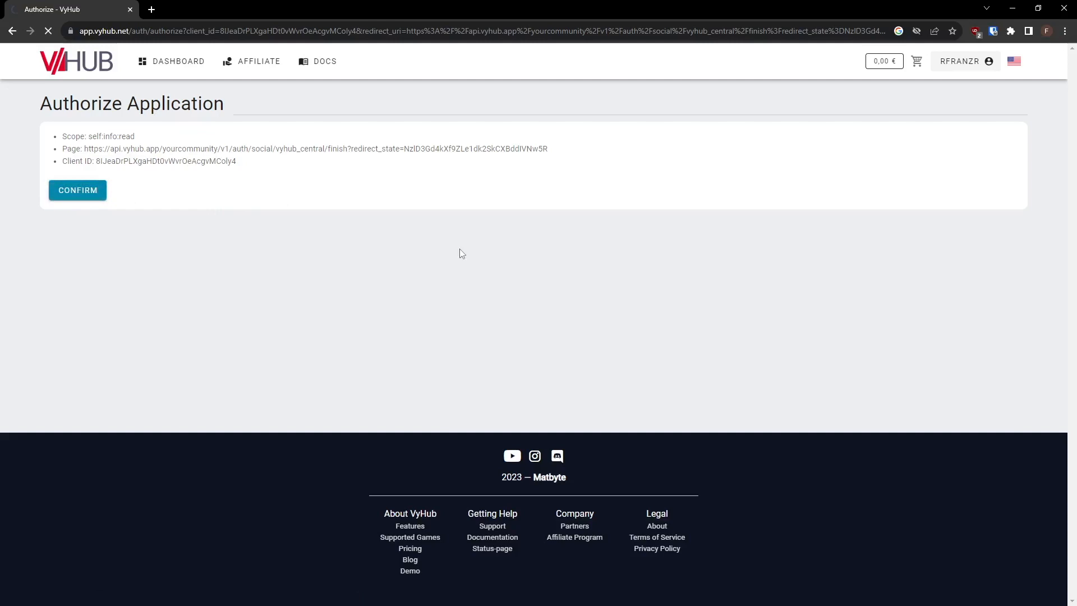
left_click(77, 190)
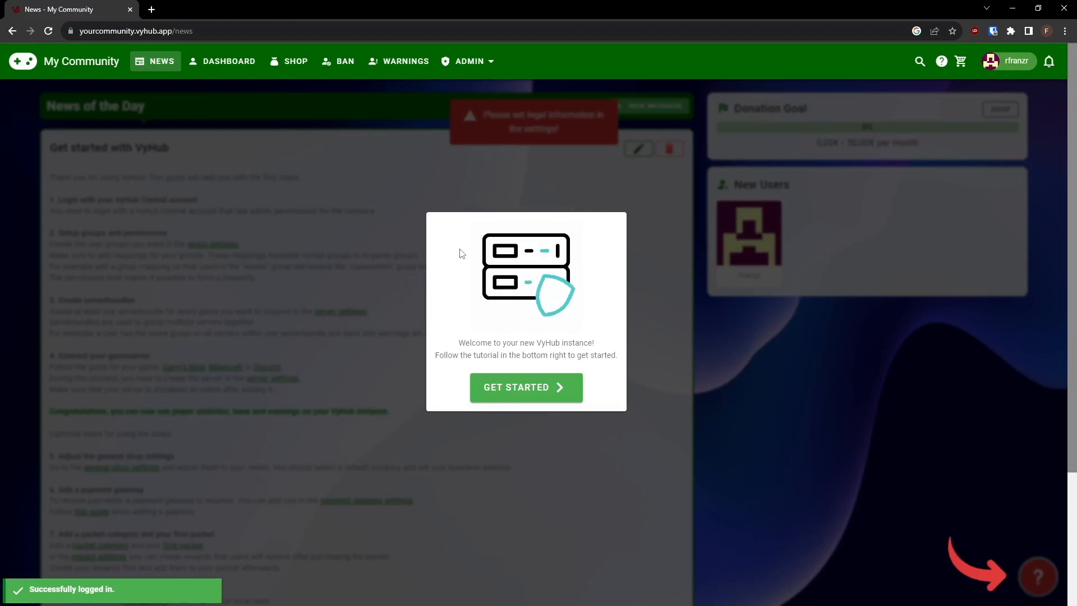
Rename the community to 'Your Community' via First Steps, then open Settings > Legal
left_click(525, 386)
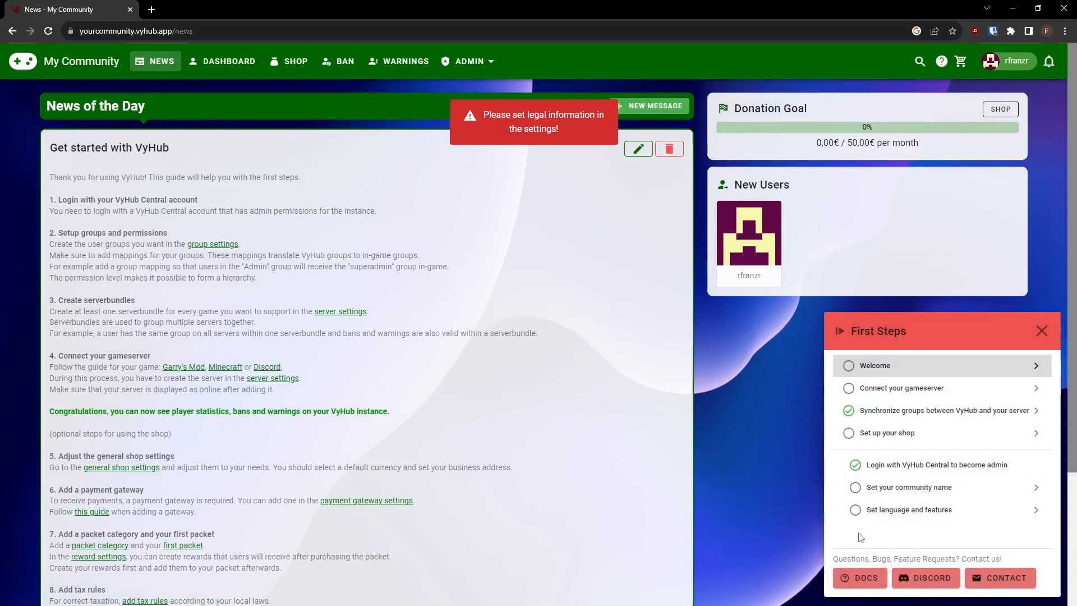
mouse_move(908, 466)
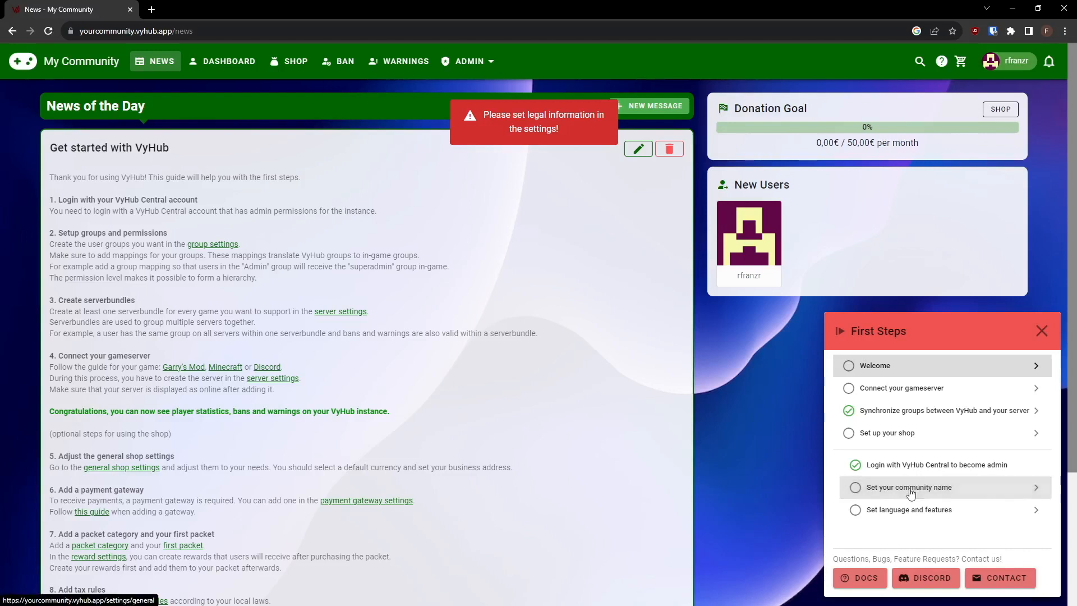
left_click(908, 487)
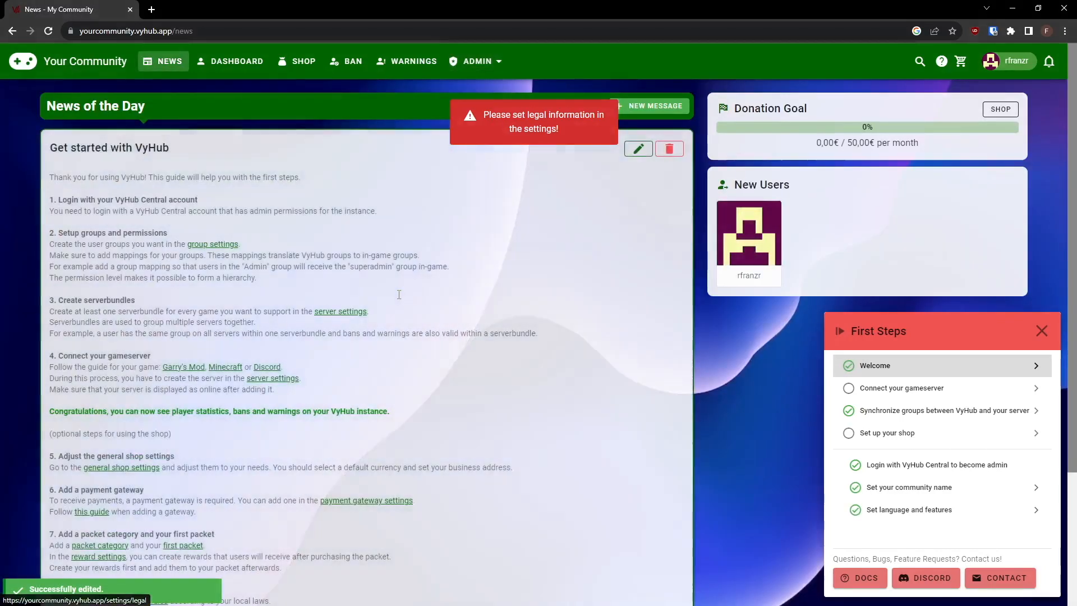
left_click(542, 122)
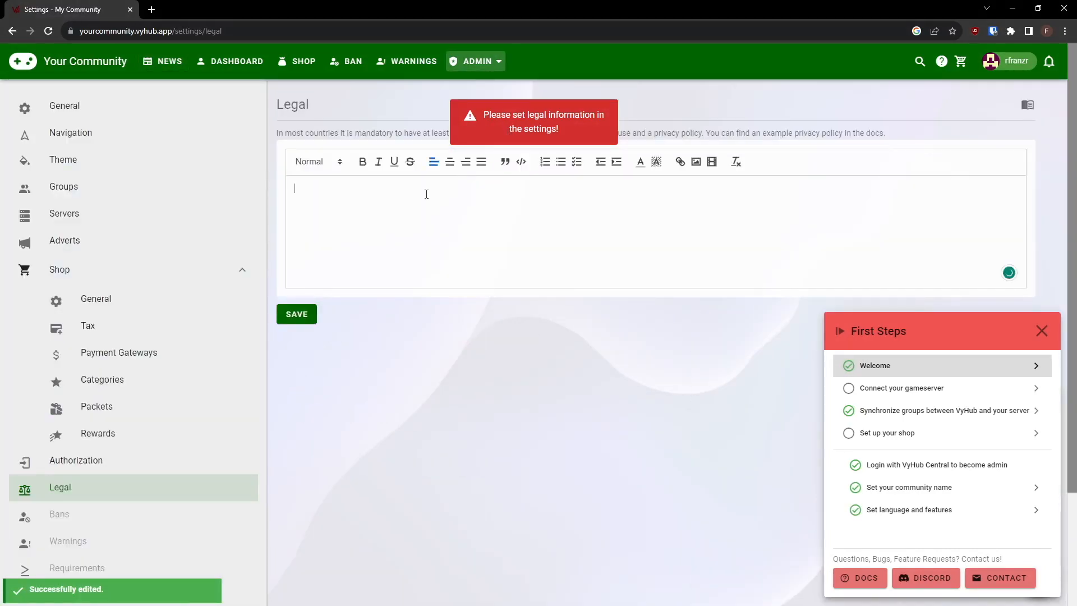
Save Matbyte UG, Zwenkau as the legal operator details and return to the home page
type("Legal / Website Operator:")
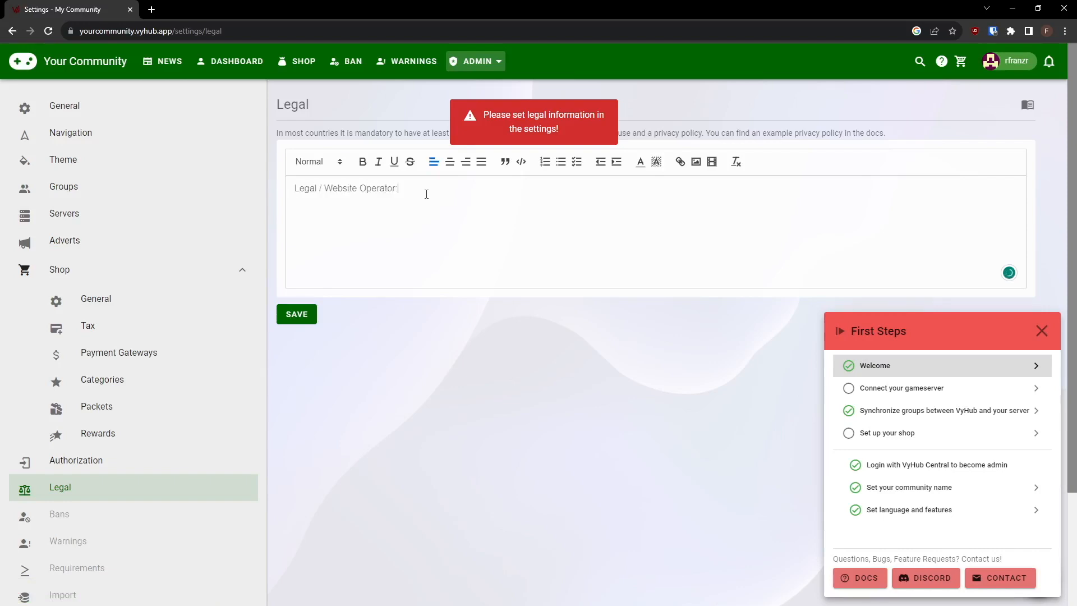
type("Matbyte UG")
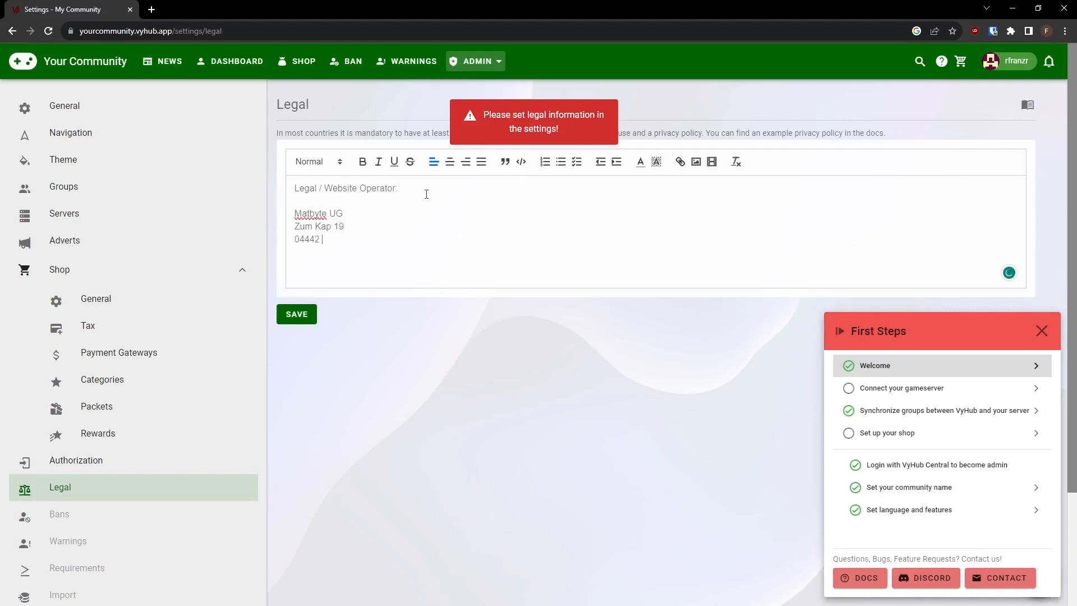
type("Zwenkau")
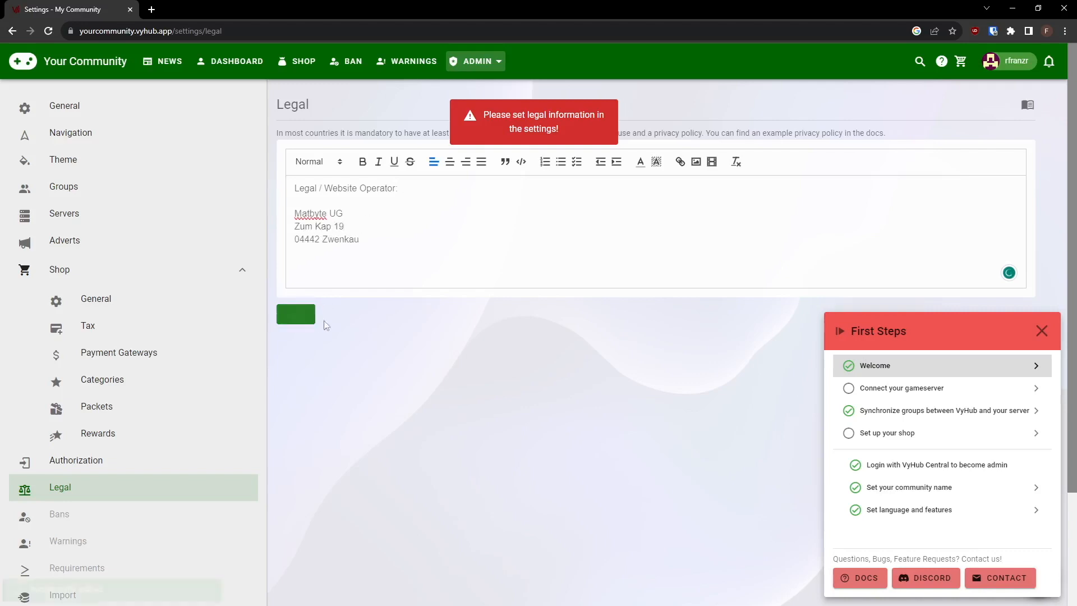
left_click(296, 314)
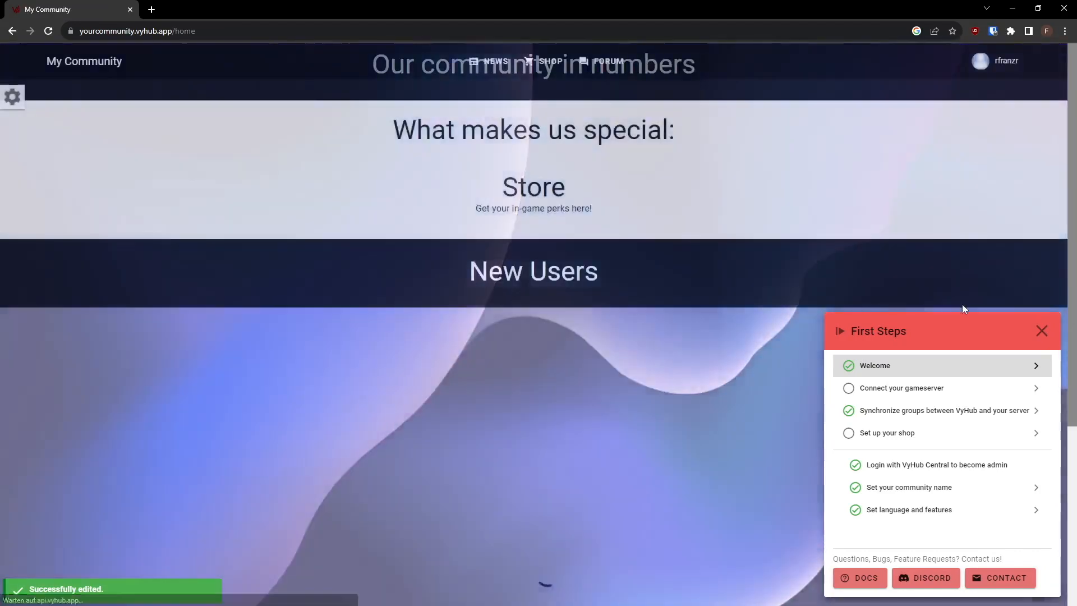
left_click(1041, 330)
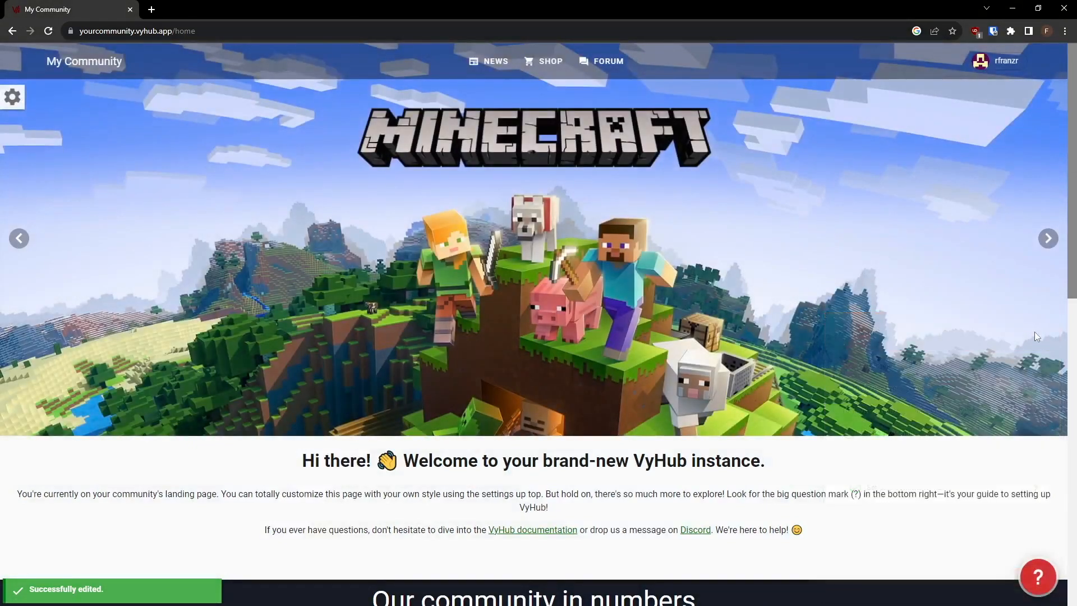